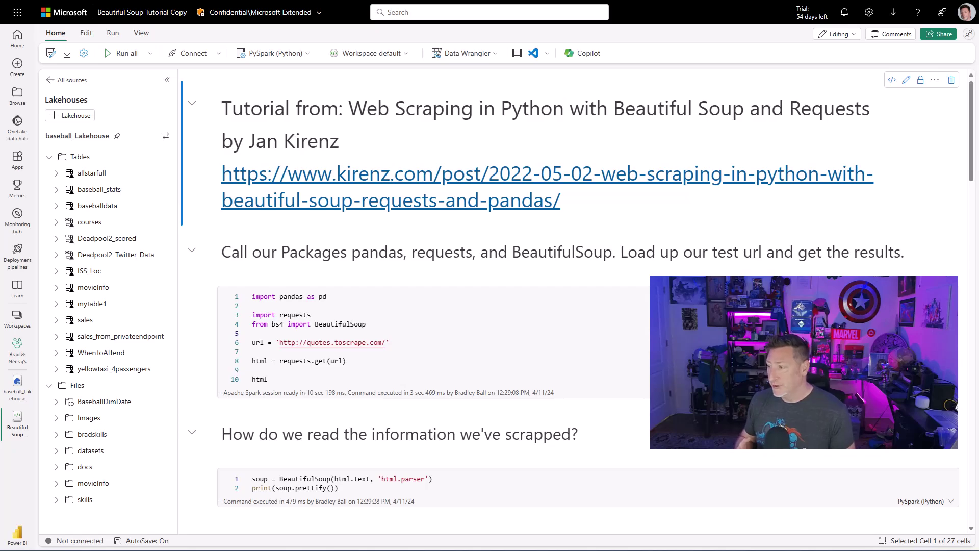
# Run the request cell returning Response 200 and the BeautifulSoup cell printing the prettified HTML.
pyautogui.click(260, 333)
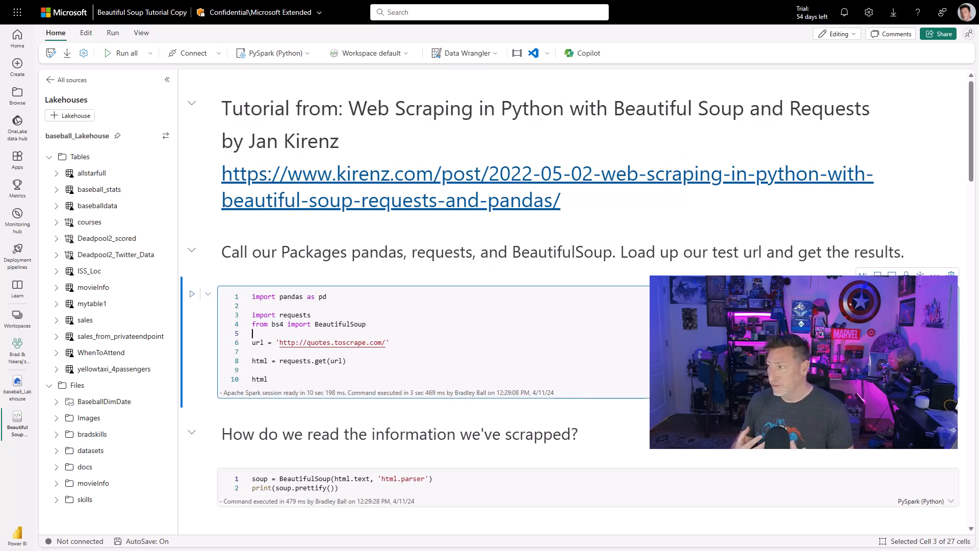
pyautogui.click(192, 294)
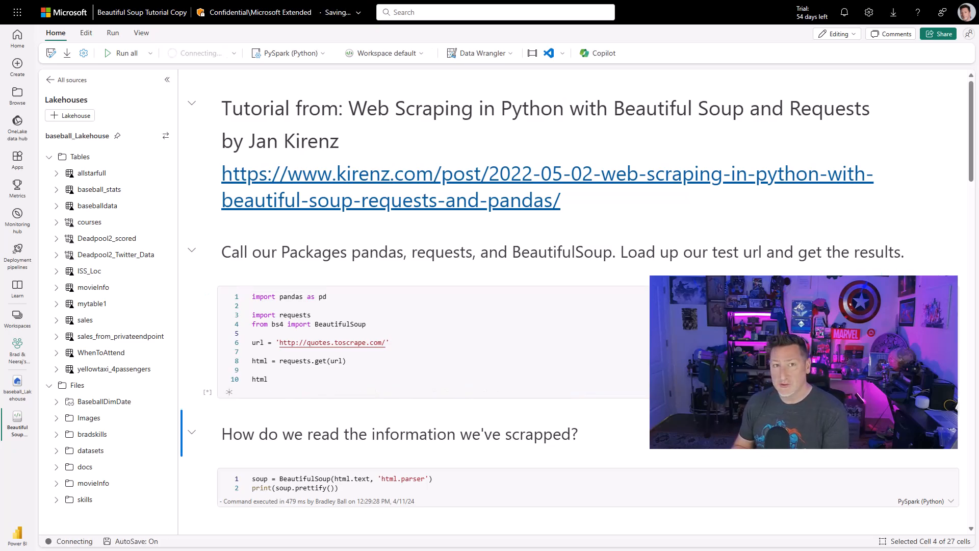
pyautogui.click(124, 53)
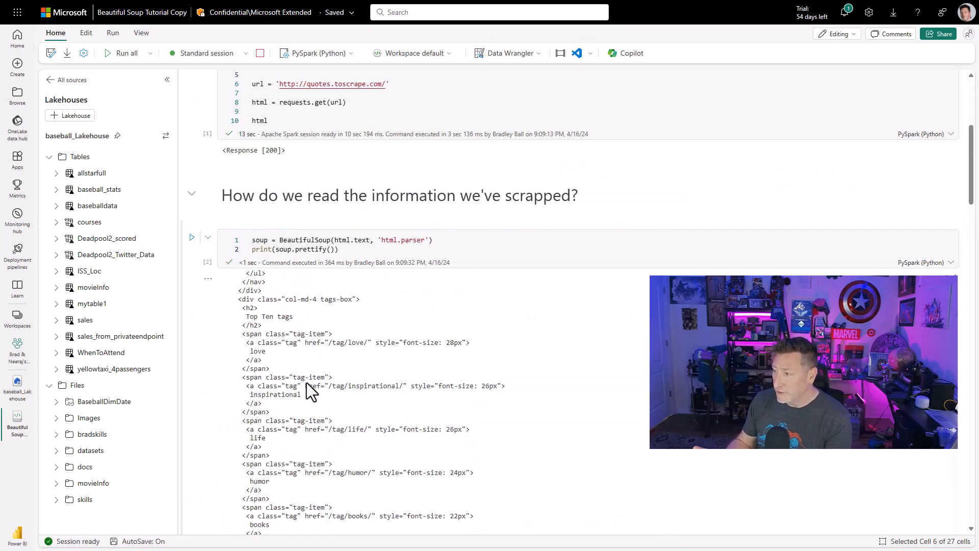
pyautogui.scroll(-3)
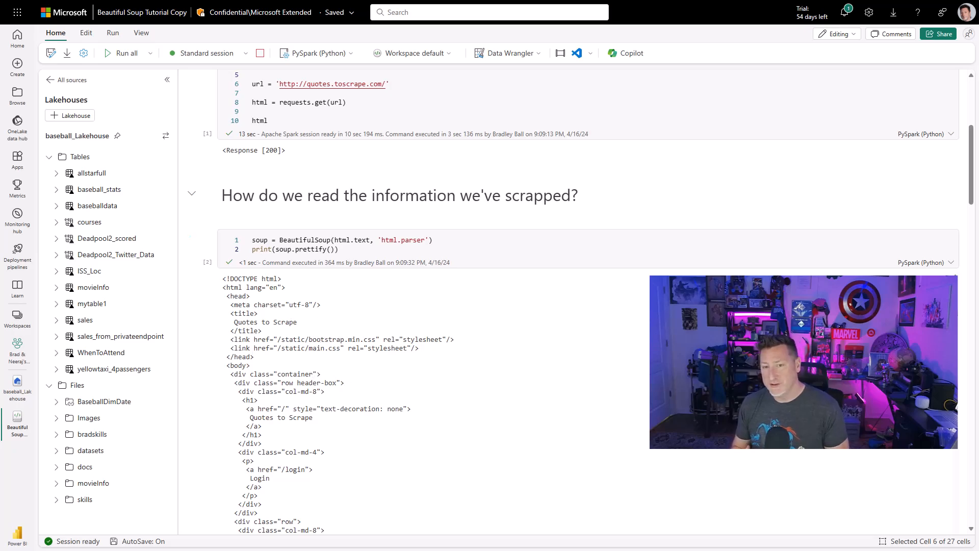
pyautogui.scroll(-3)
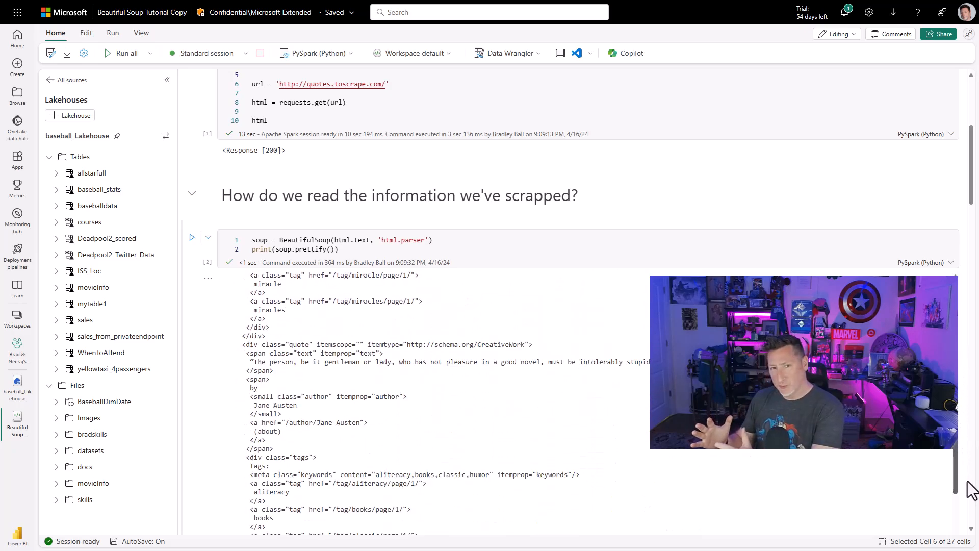
pyautogui.scroll(-3)
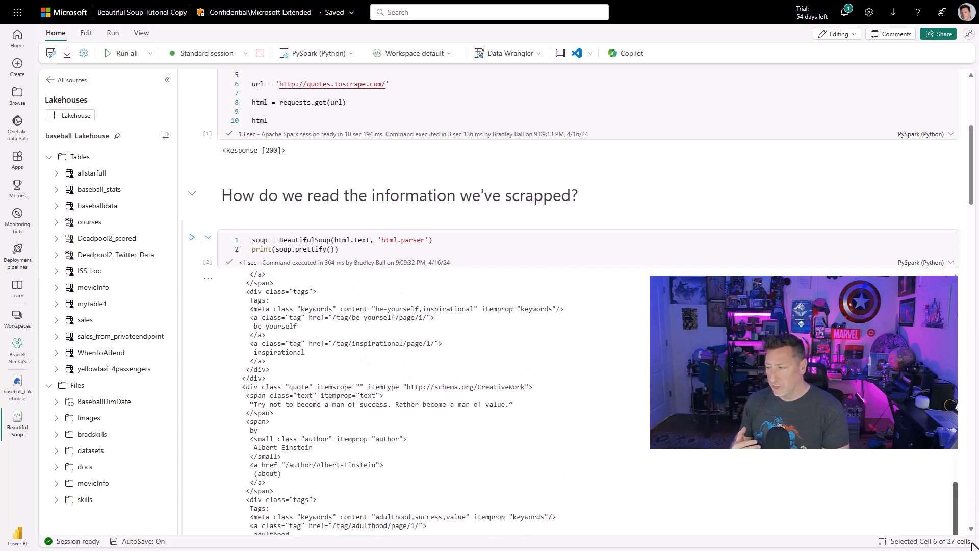
pyautogui.scroll(-3)
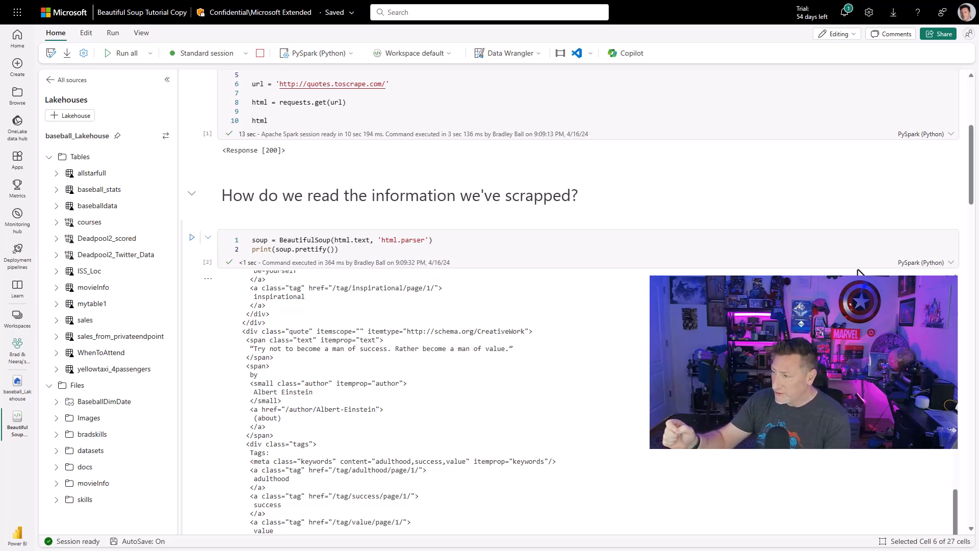
pyautogui.scroll(-3)
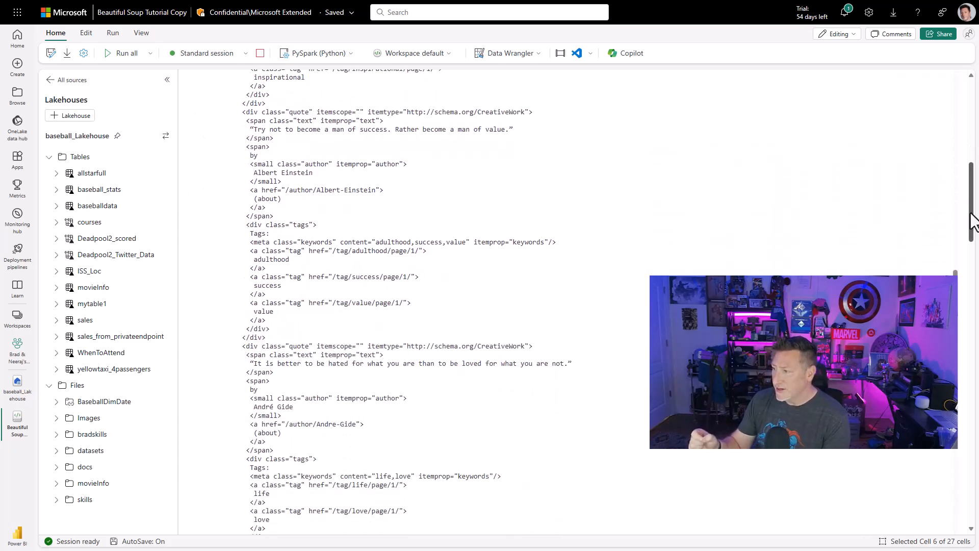
pyautogui.scroll(-3)
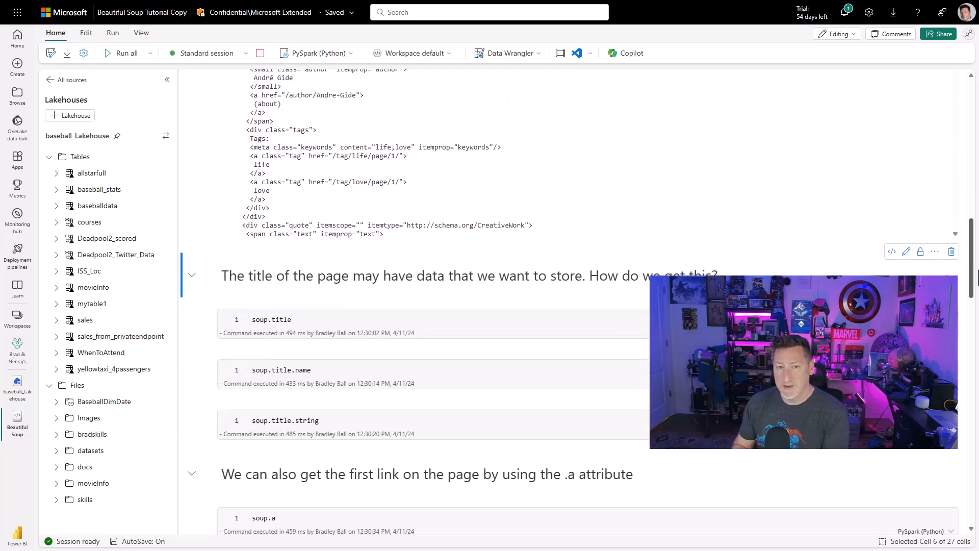
pyautogui.scroll(-3)
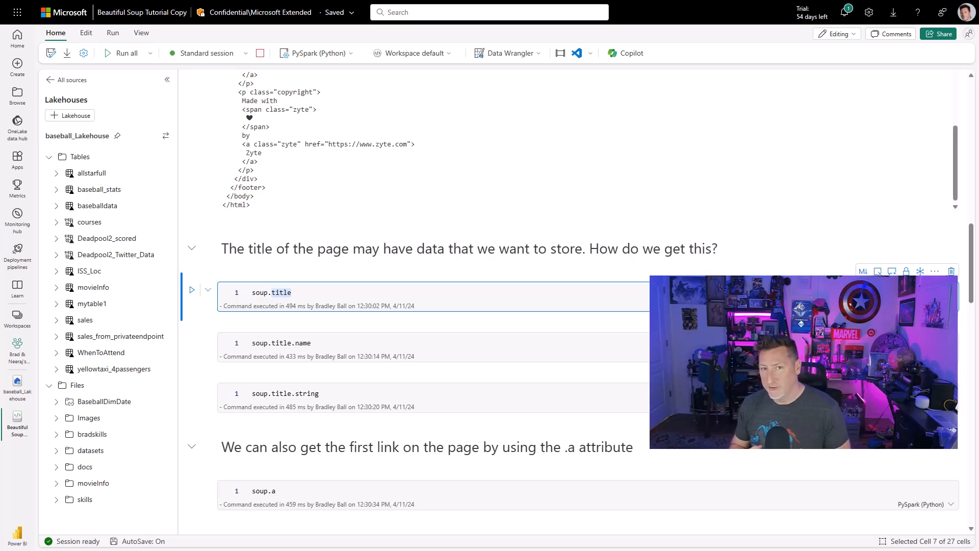
# Run the soup.title cell returning the page's title element 'Quotes to Scrape'.
pyautogui.click(192, 289)
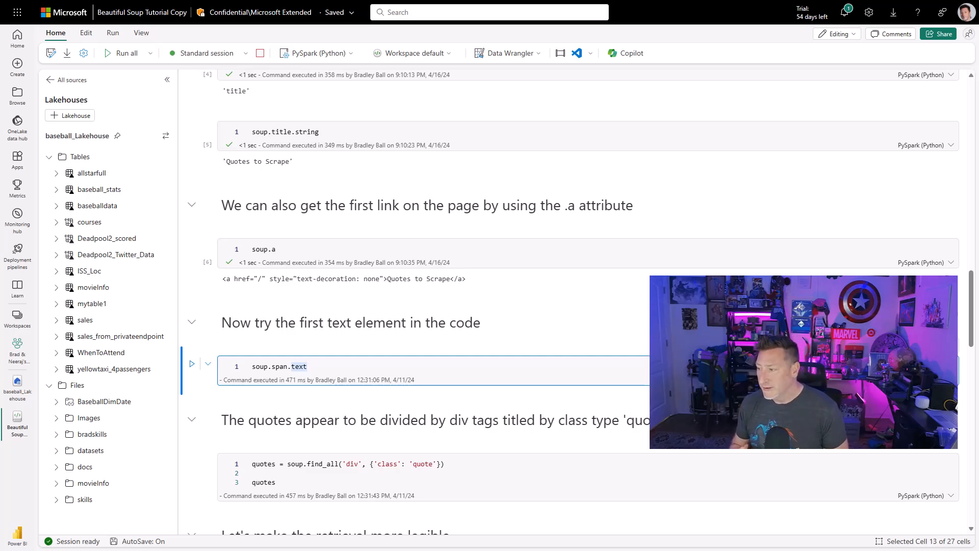
# Run soup.span.text to get the first quote, then locate the span class 'text' inside a quote div in the HTML output.
pyautogui.click(191, 363)
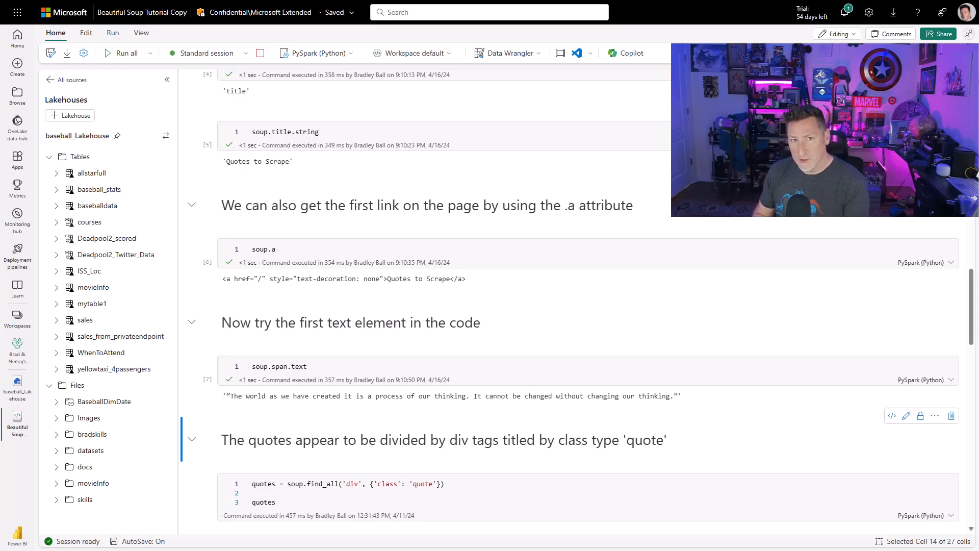
pyautogui.scroll(3)
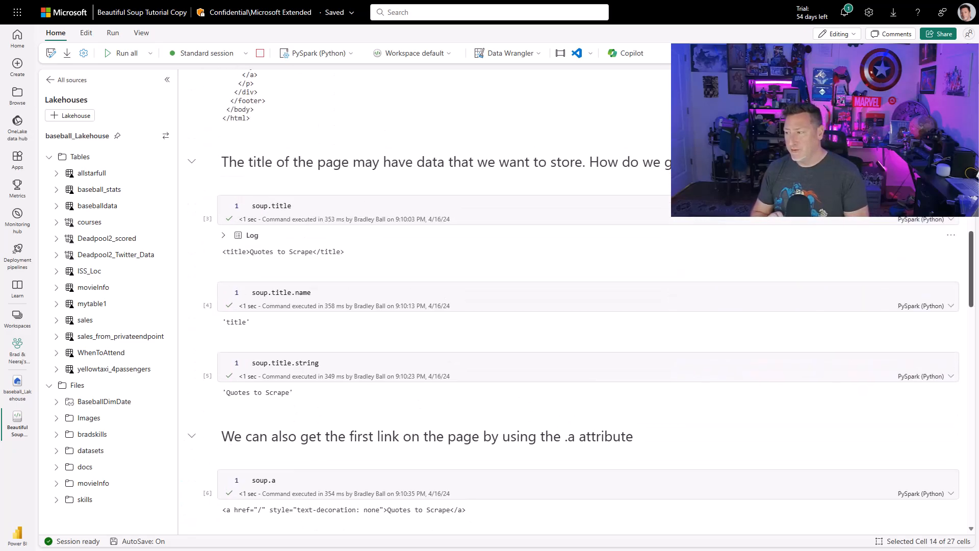
pyautogui.scroll(3)
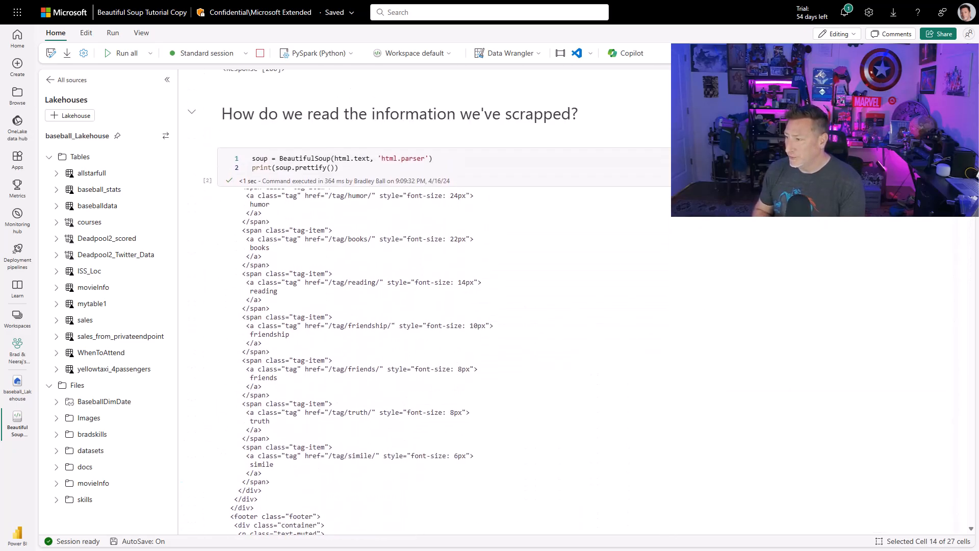
pyautogui.scroll(-3)
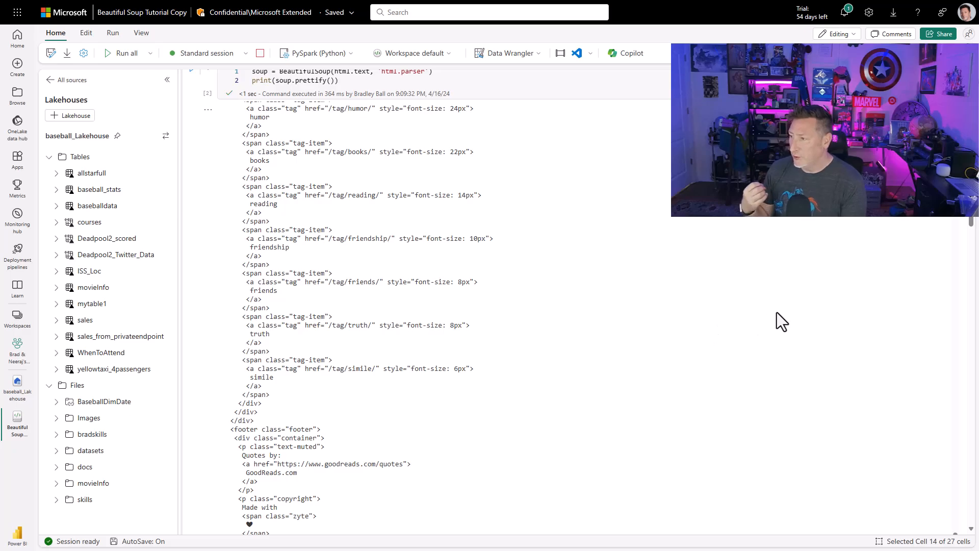
pyautogui.scroll(-3)
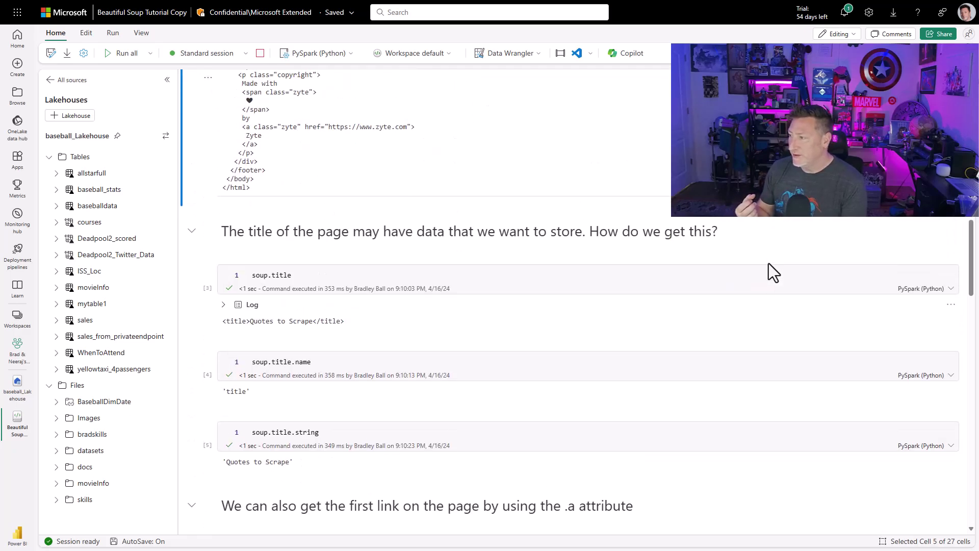
pyautogui.scroll(3)
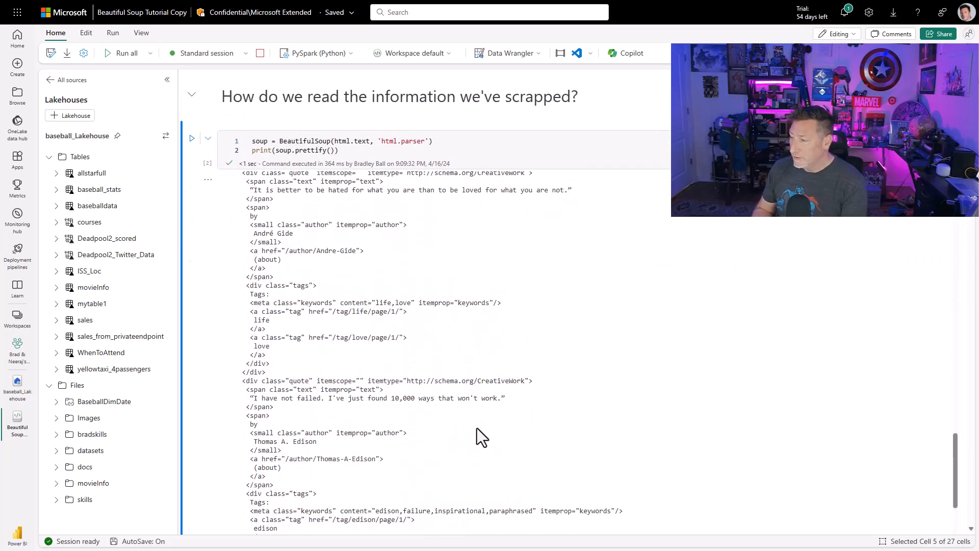
pyautogui.scroll(-3)
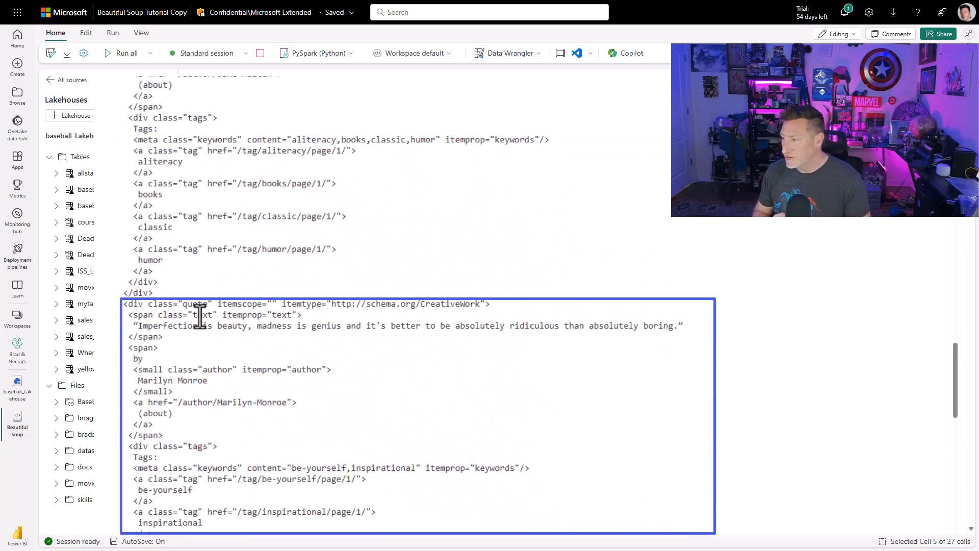
pyautogui.doubleClick(202, 314)
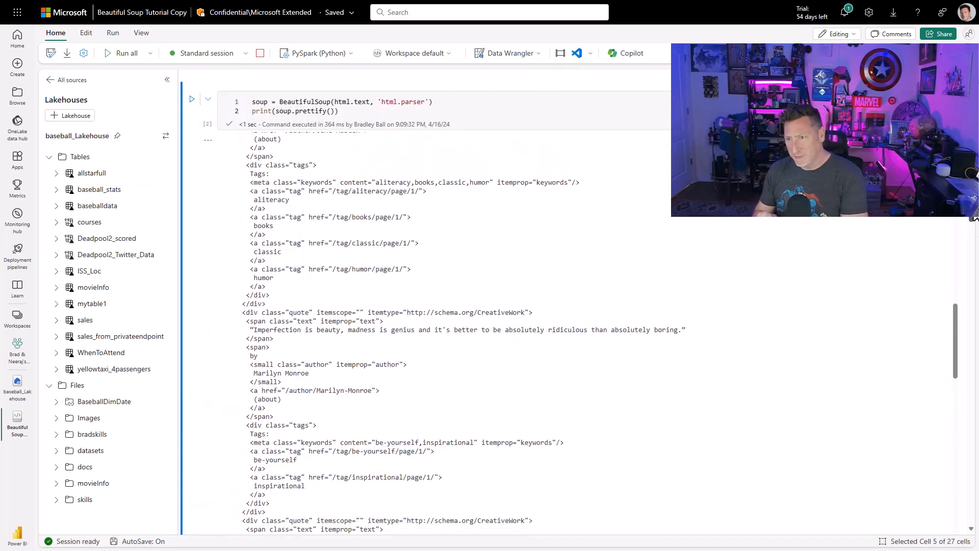
pyautogui.scroll(-3)
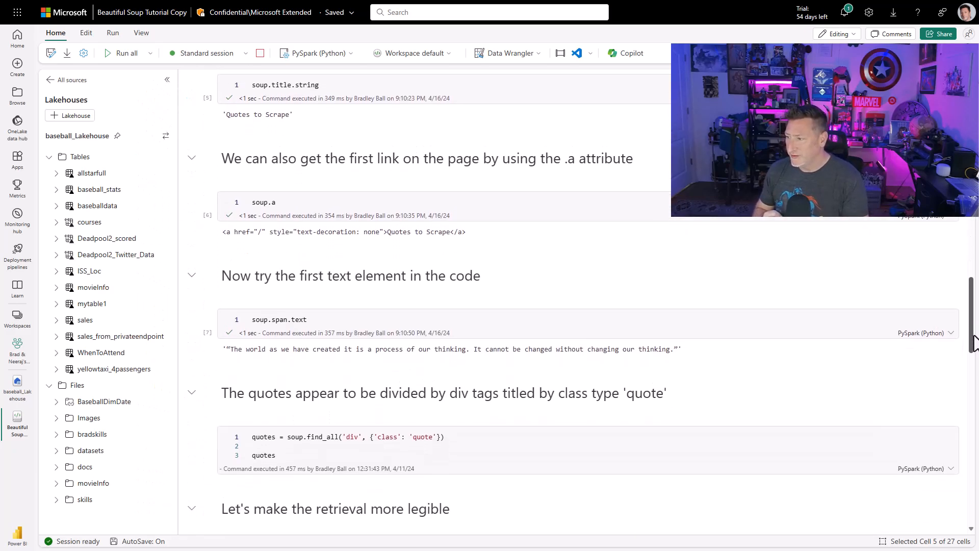
# Run the find_all cell that returns every quote div block on the page.
pyautogui.scroll(-3)
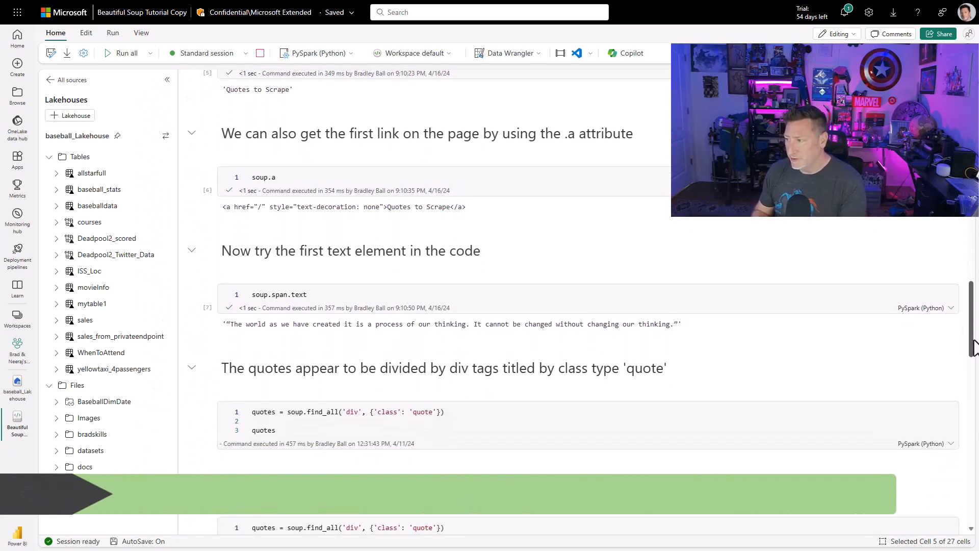
pyautogui.scroll(-3)
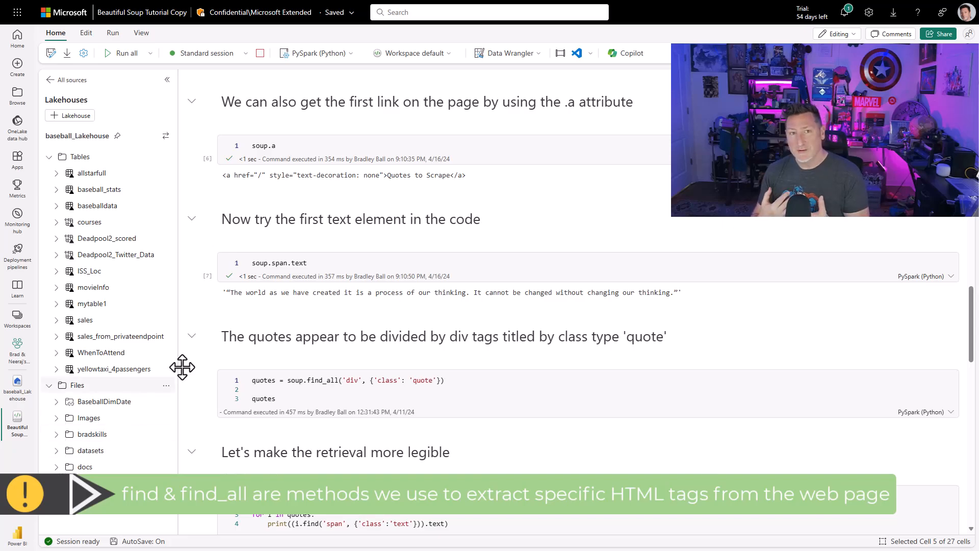
pyautogui.moveTo(192, 377)
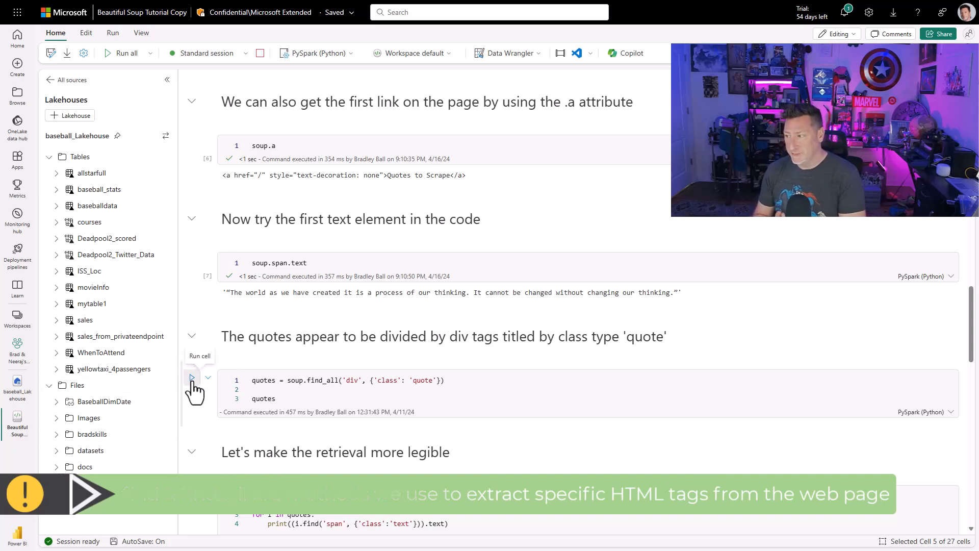
pyautogui.click(192, 378)
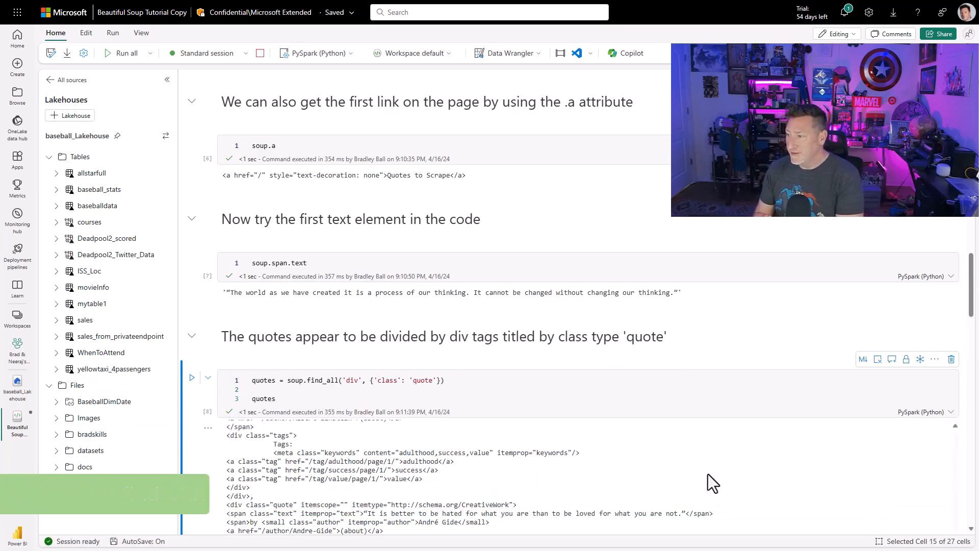
pyautogui.scroll(-3)
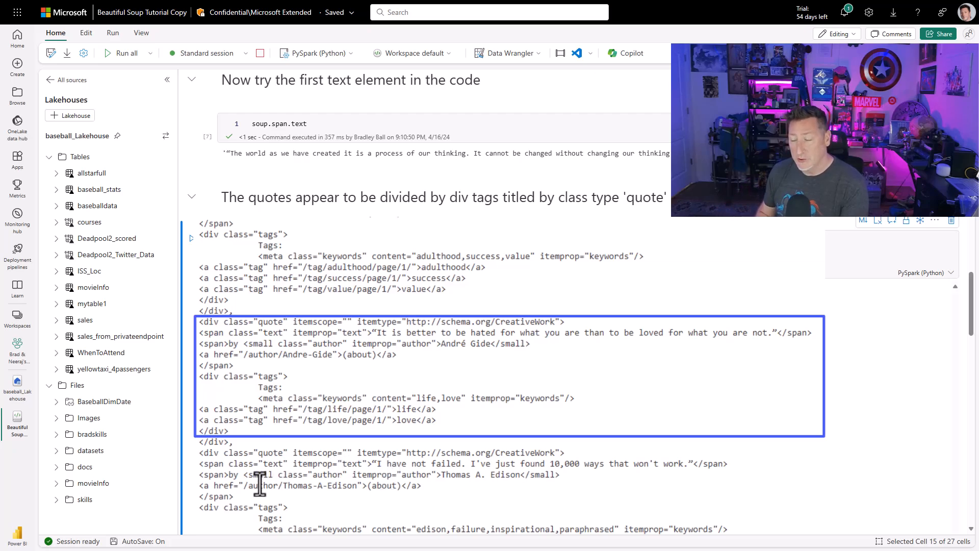
pyautogui.moveTo(255, 489)
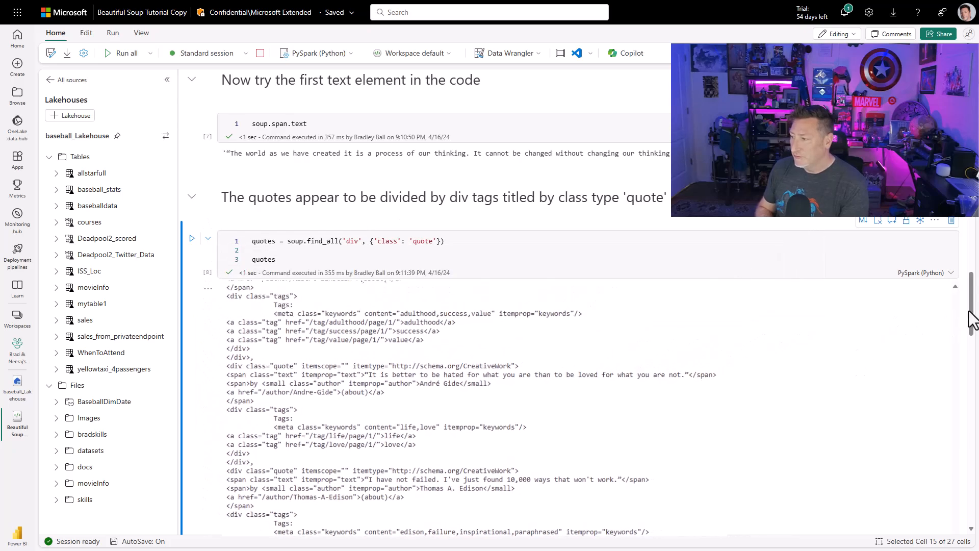
# Run the loop cell that prints the ten quote texts as readable lines.
pyautogui.scroll(-3)
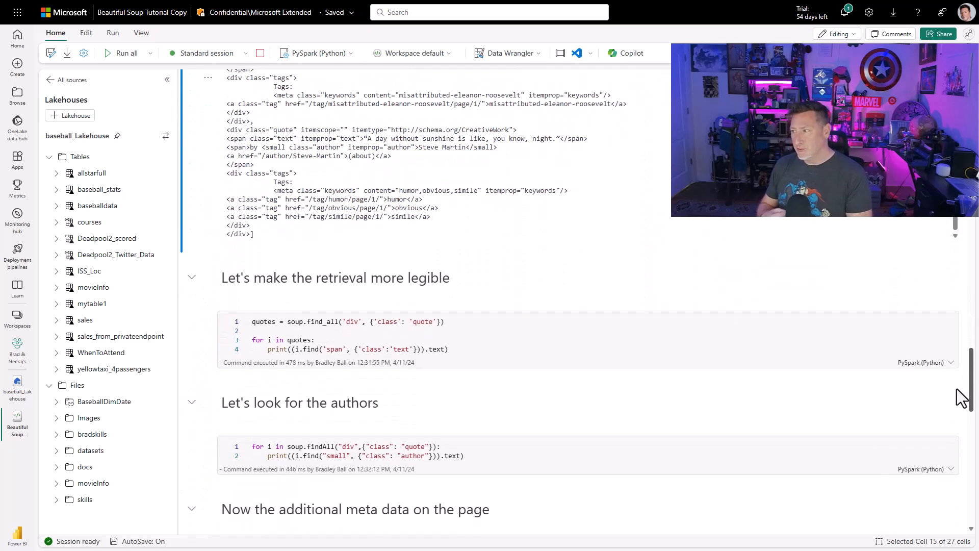
pyautogui.scroll(-3)
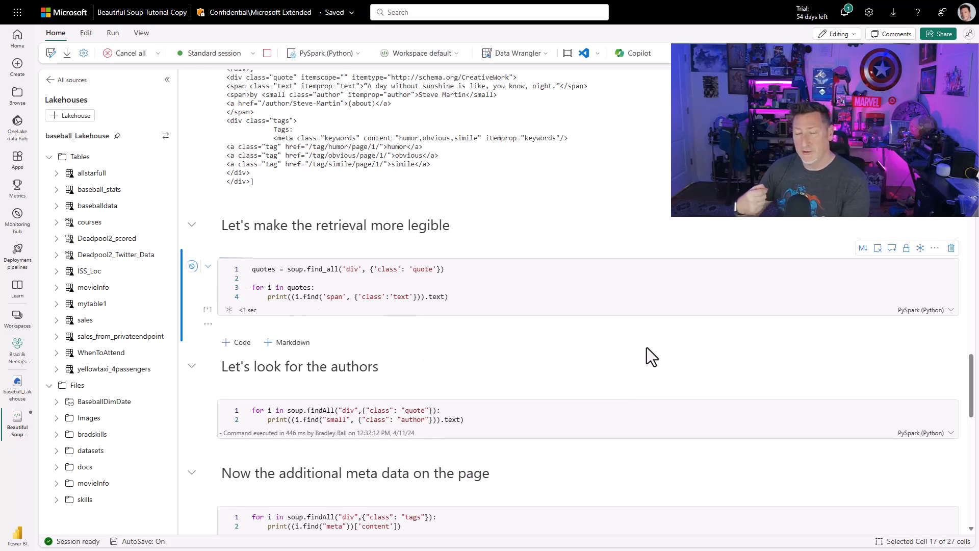
pyautogui.click(192, 265)
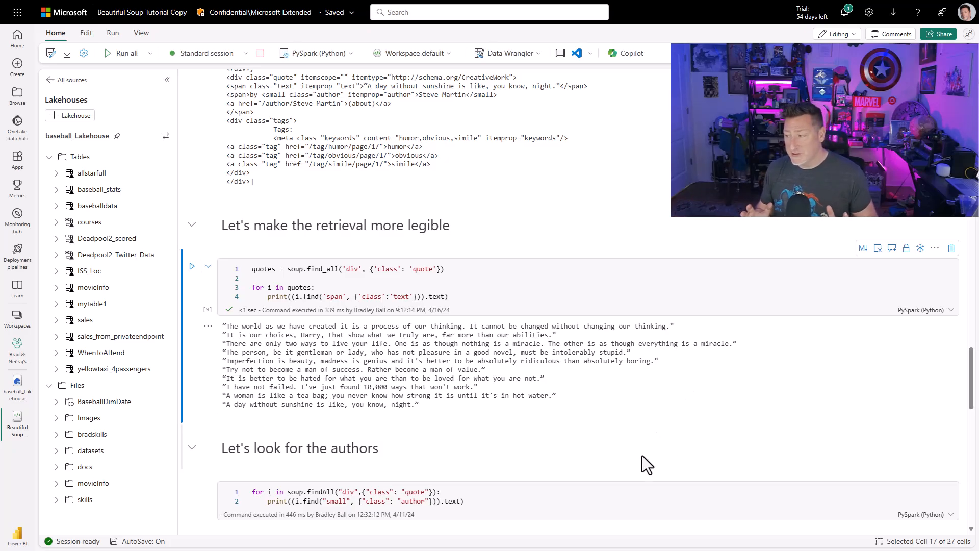
pyautogui.scroll(-3)
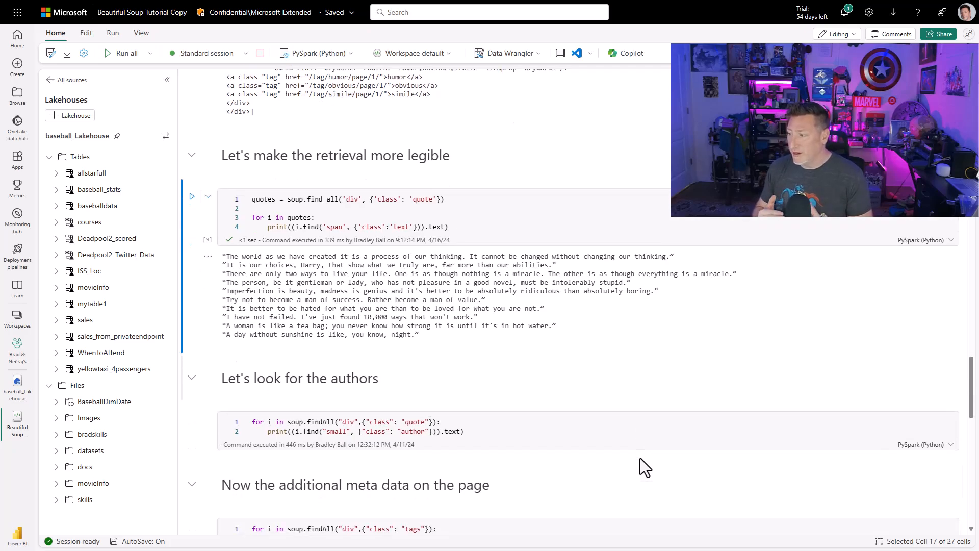
pyautogui.moveTo(192, 418)
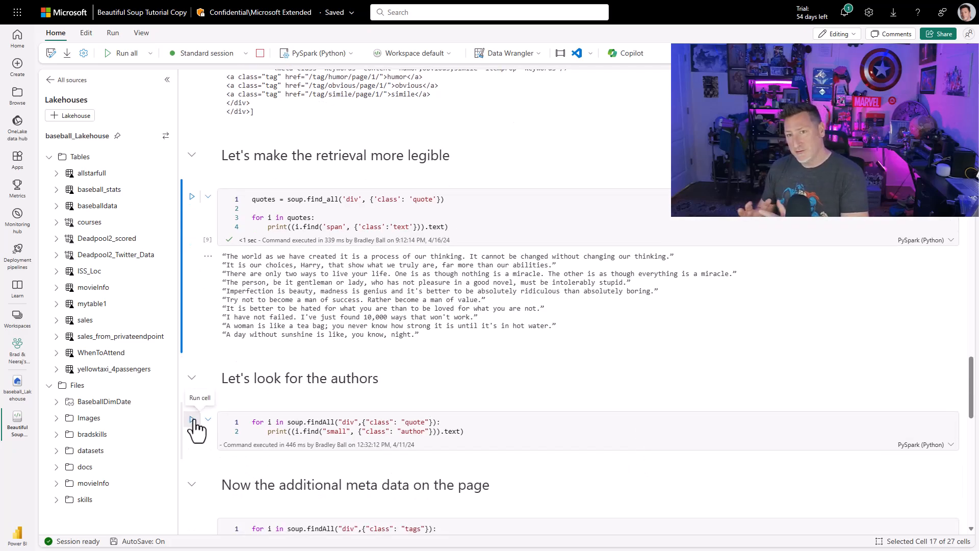
# Print each quote's author, from Albert Einstein to Steve Martin.
pyautogui.click(192, 418)
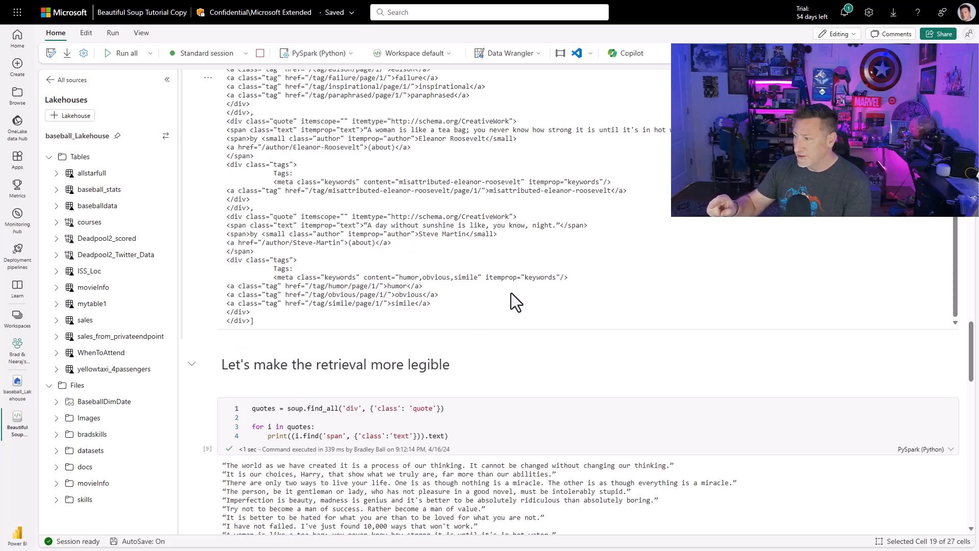
pyautogui.moveTo(297, 248)
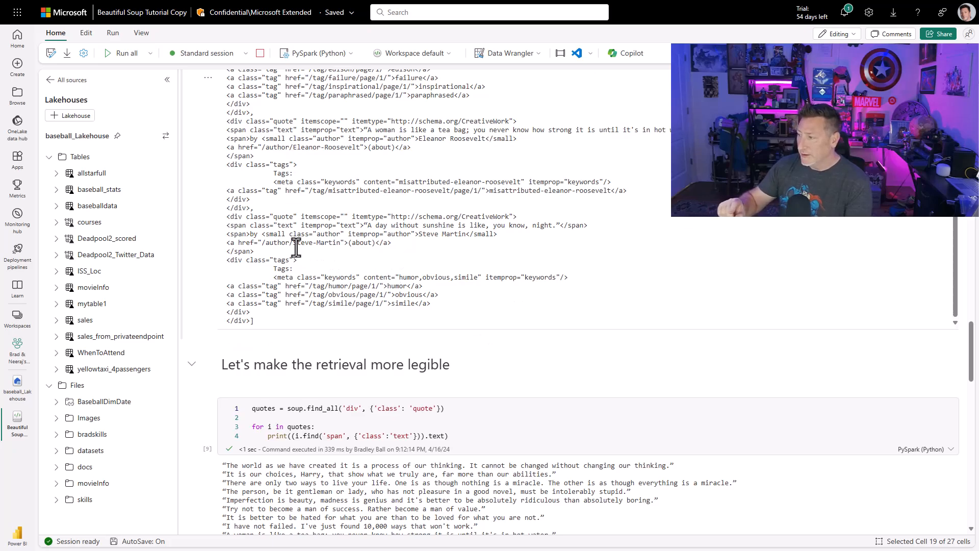
pyautogui.moveTo(371, 230)
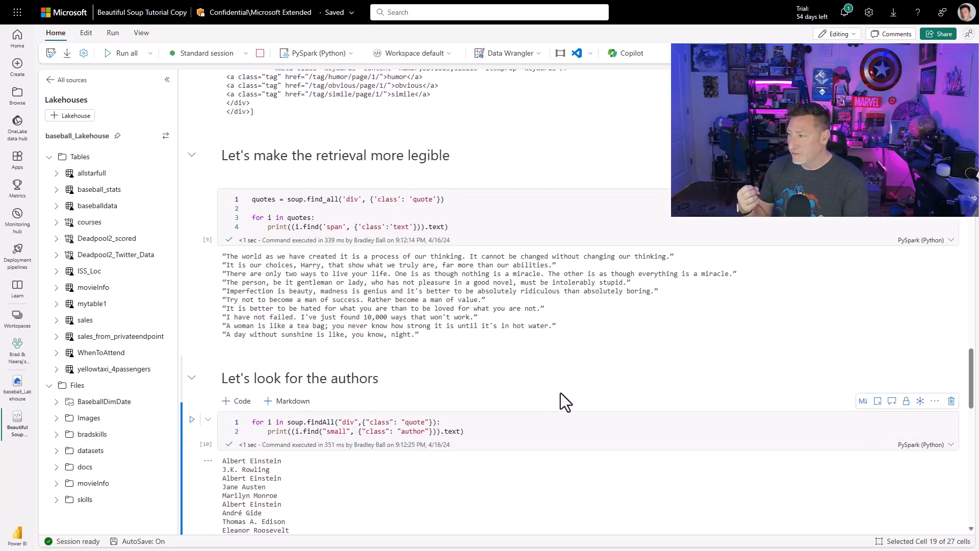
pyautogui.scroll(-3)
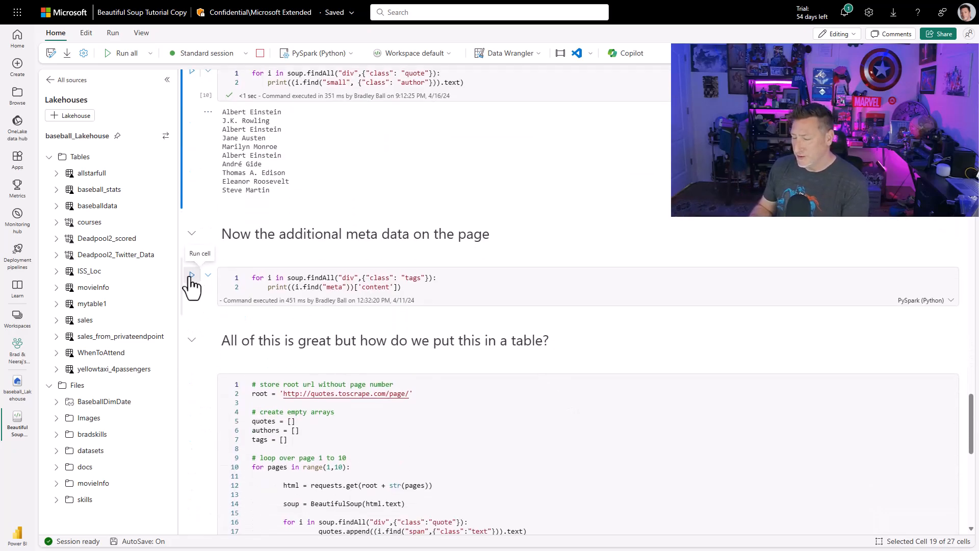
# Print each quote's keyword tags, such as change, deep-thoughts, humor, obvious, simile.
pyautogui.click(192, 274)
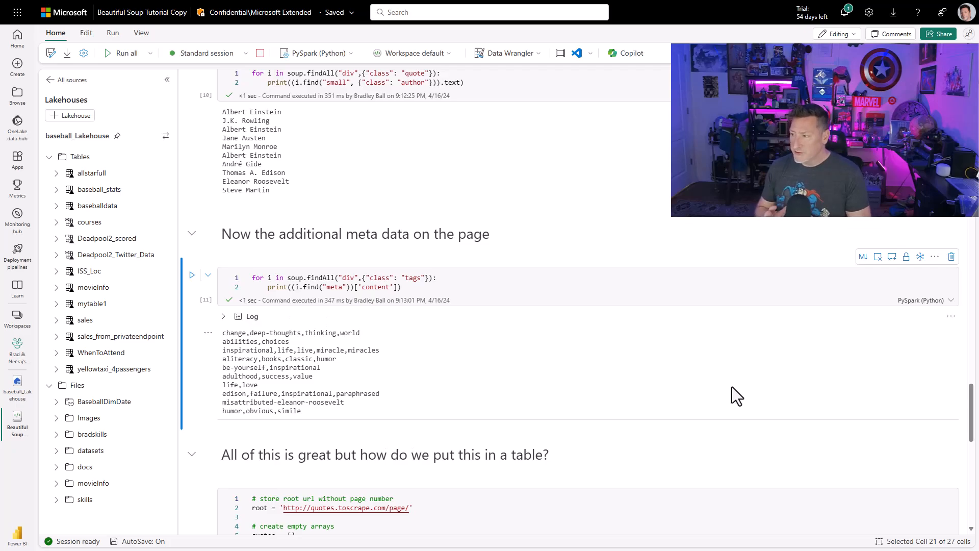
pyautogui.scroll(-3)
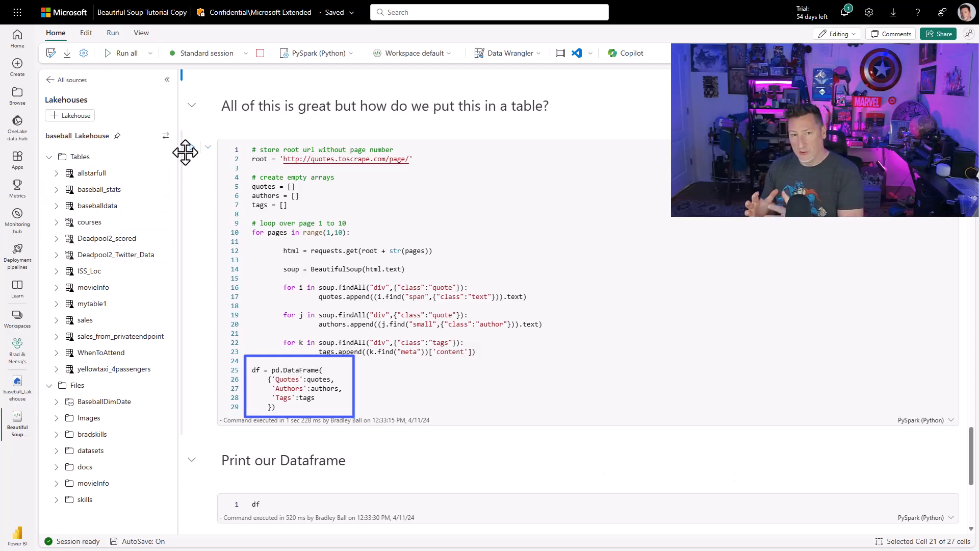
# Scrape every page into df and display it as a 90 × 3 table of Quotes, Authors and Tags.
pyautogui.click(121, 53)
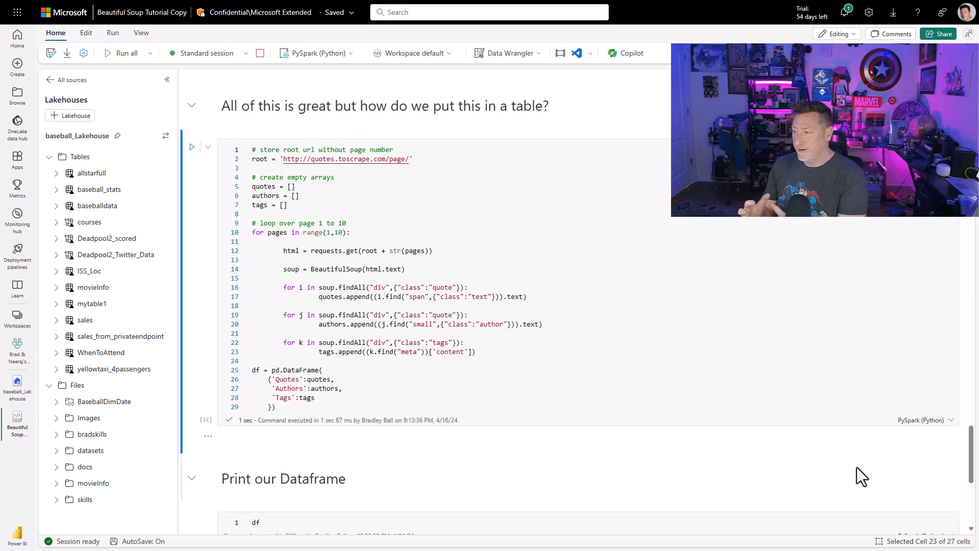
pyautogui.scroll(-3)
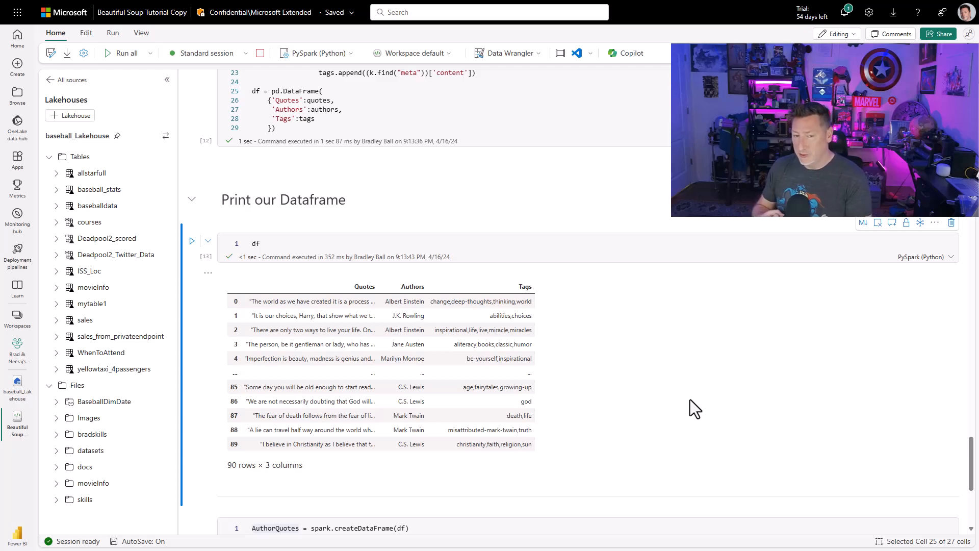
pyautogui.moveTo(680, 403)
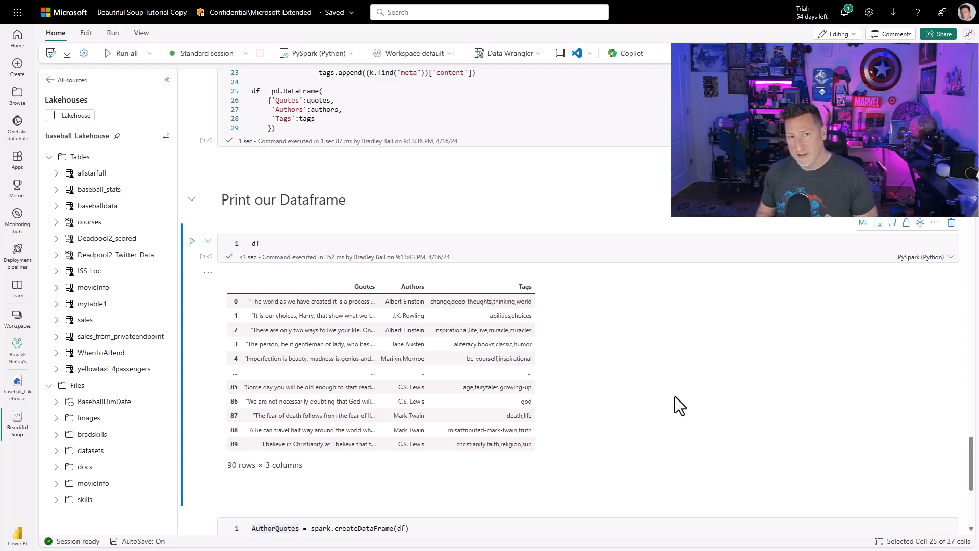
pyautogui.scroll(-3)
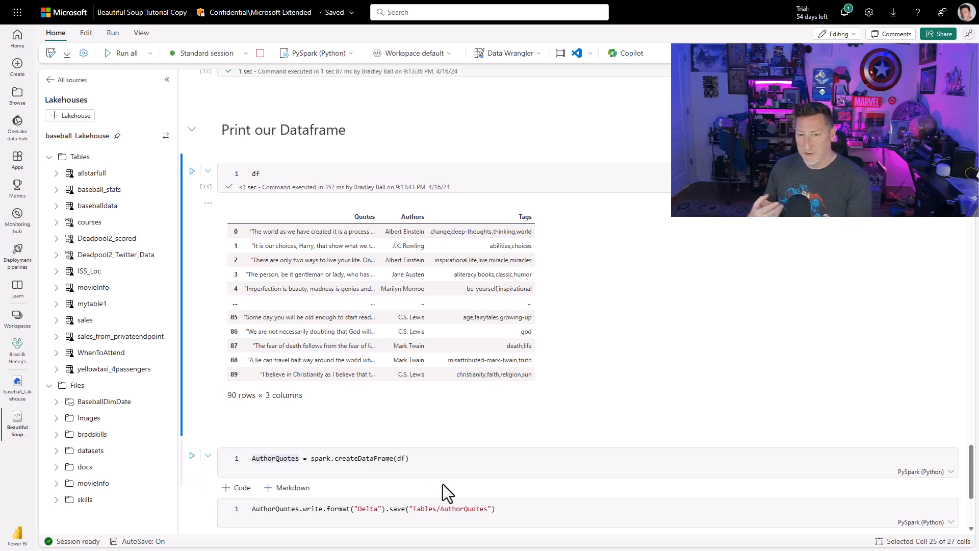
pyautogui.moveTo(198, 473)
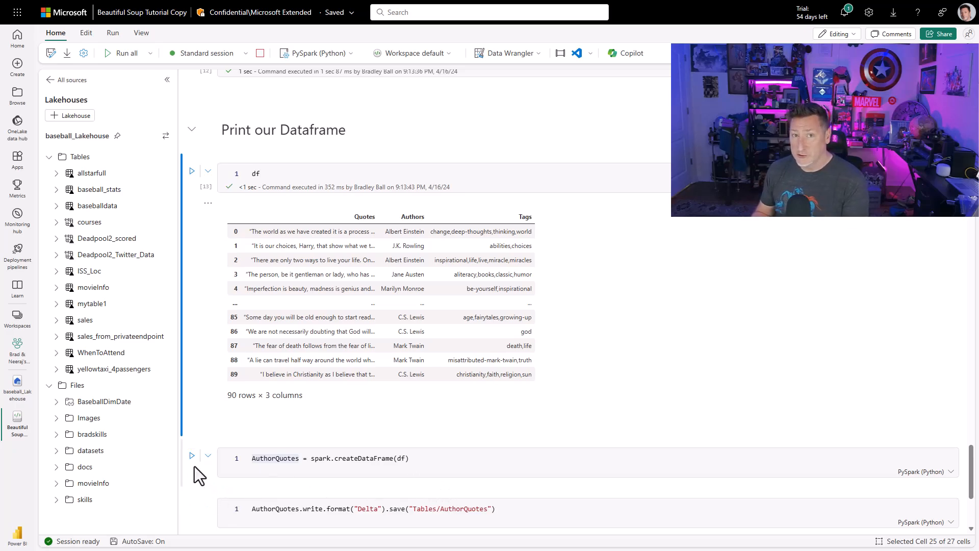
# Convert df into the Spark DataFrame AuthorQuotes and save it as the Tables/AuthorQuotes Delta table.
pyautogui.click(192, 455)
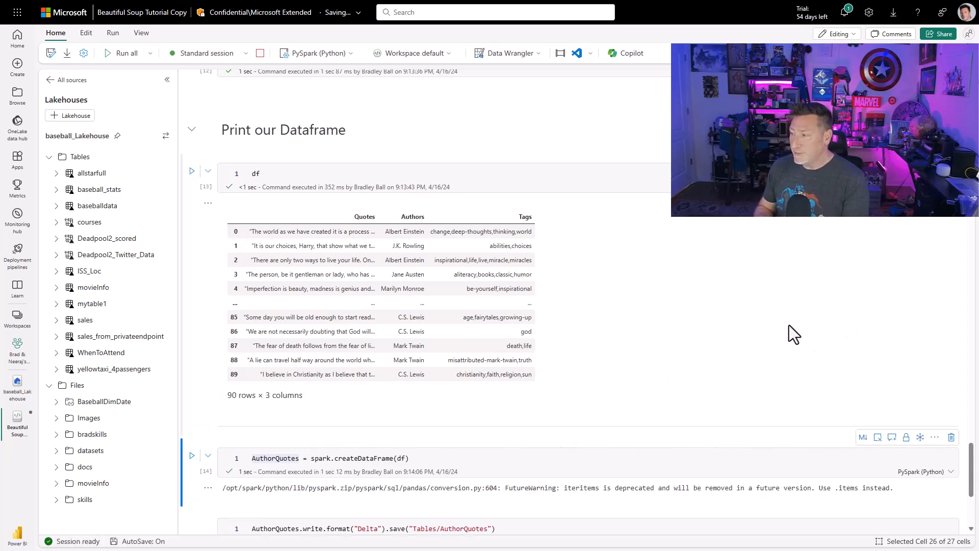
pyautogui.scroll(-3)
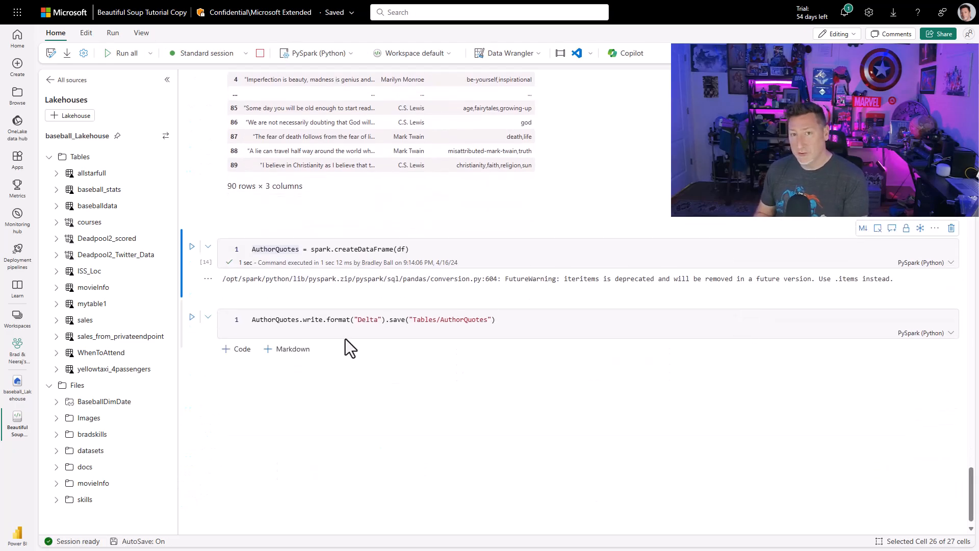
pyautogui.moveTo(192, 318)
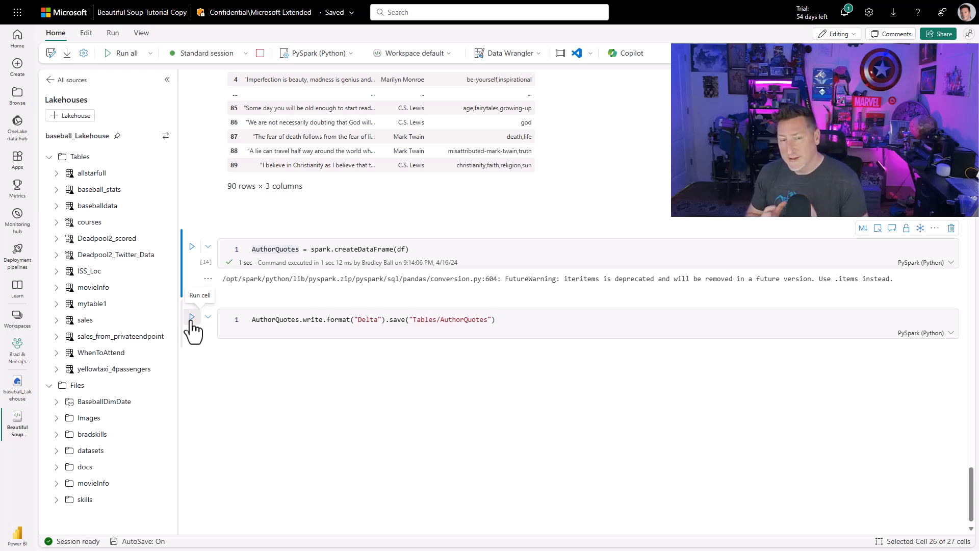
pyautogui.click(192, 317)
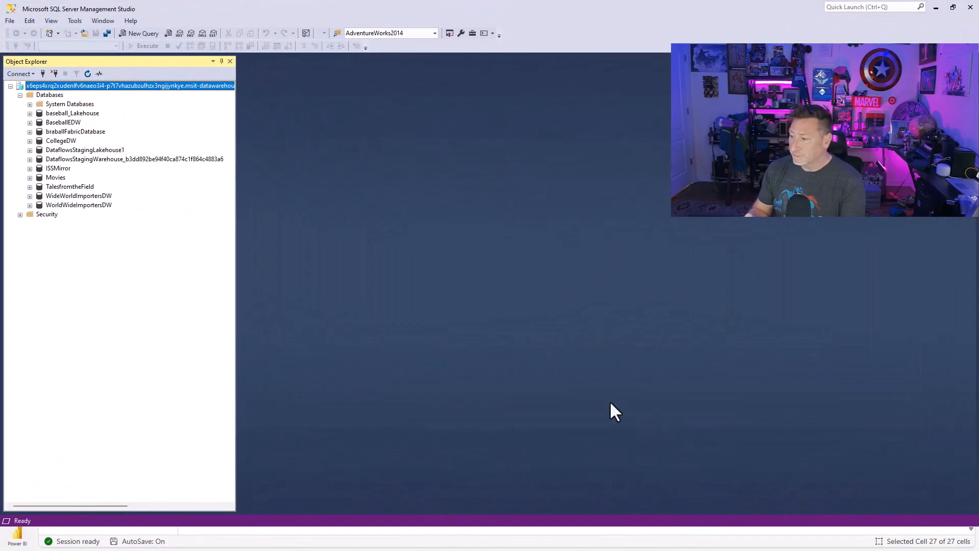
# Expand baseball_Lakehouse and its Tables in Object Explorer and start a new query.
pyautogui.click(30, 112)
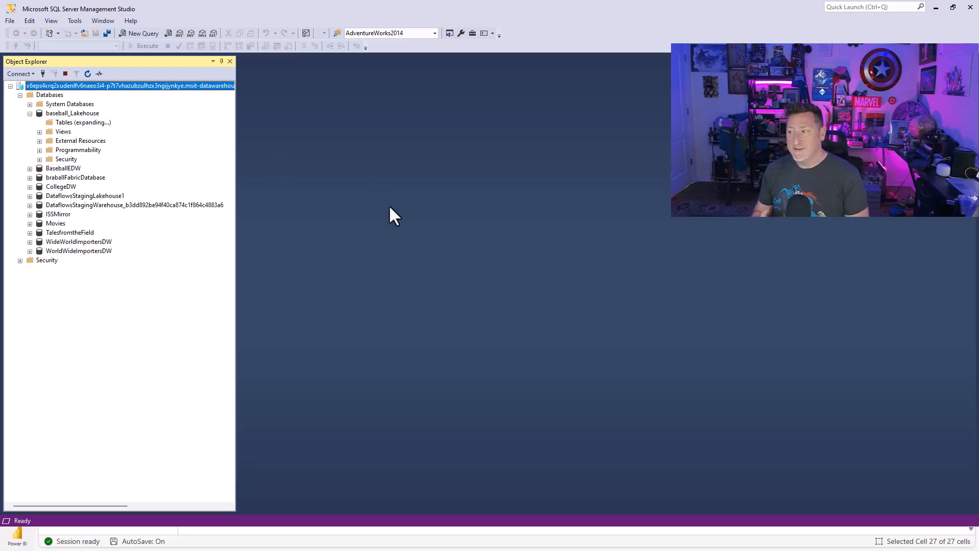
pyautogui.click(39, 123)
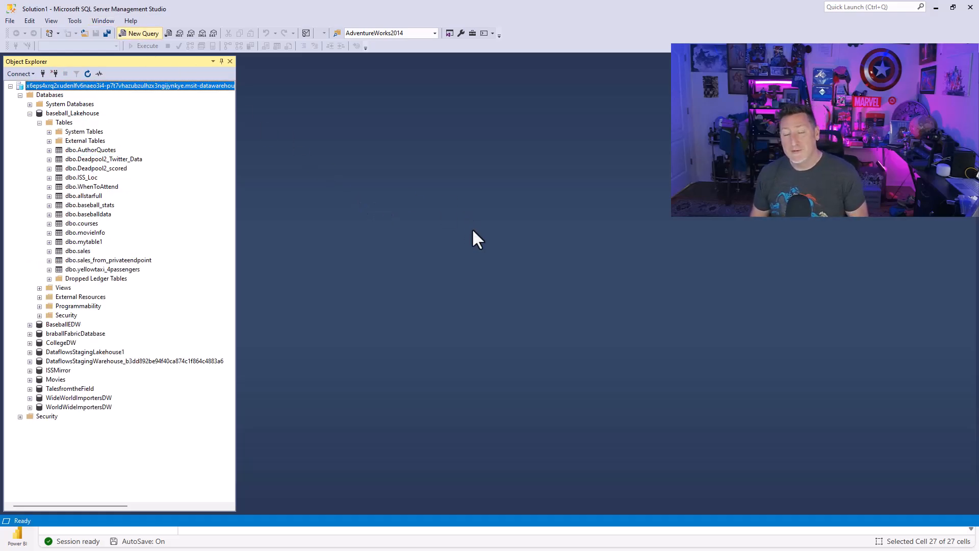
pyautogui.click(139, 32)
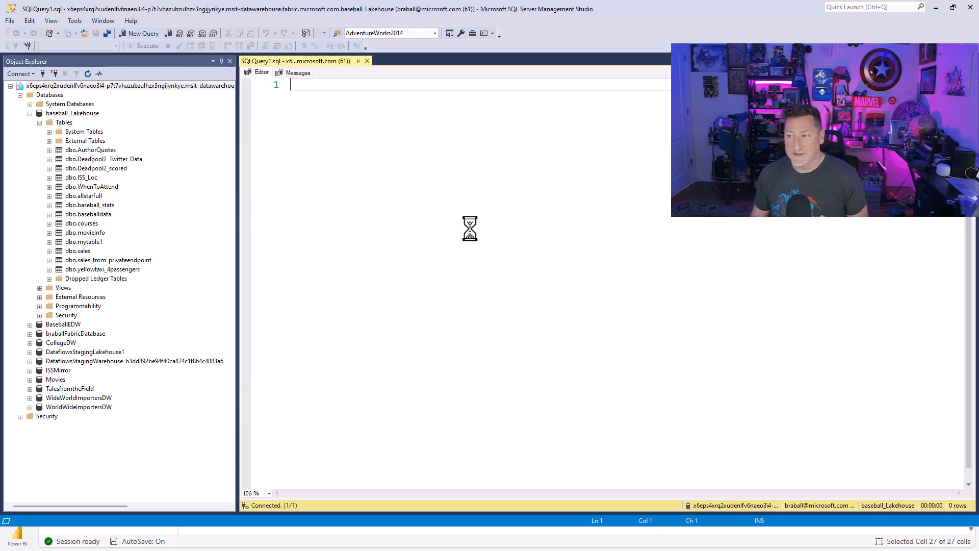
# Execute 'select * from dbo.AuthorQuotes', returning the 90 rows of quotes, authors and tags.
pyautogui.write('select * from dbo')
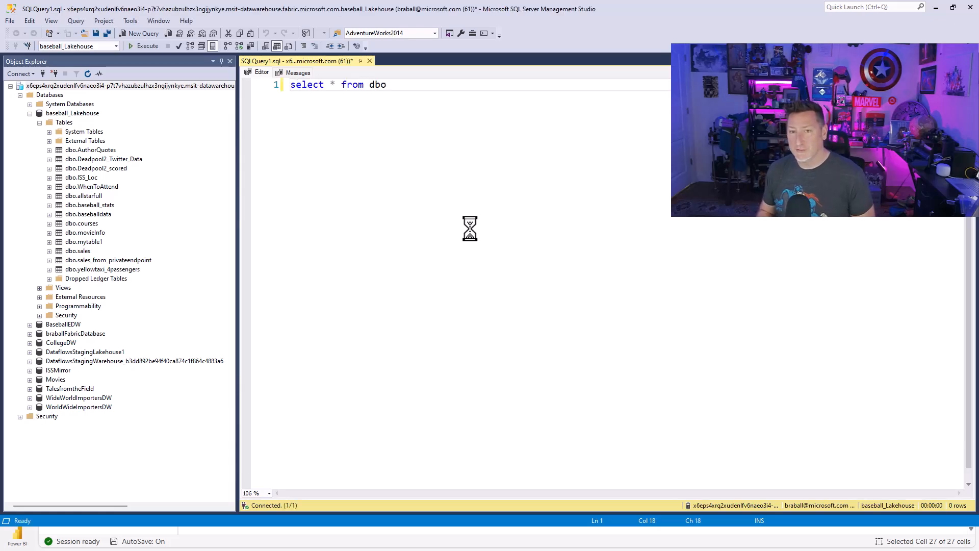
pyautogui.write('.AuthorQuotes')
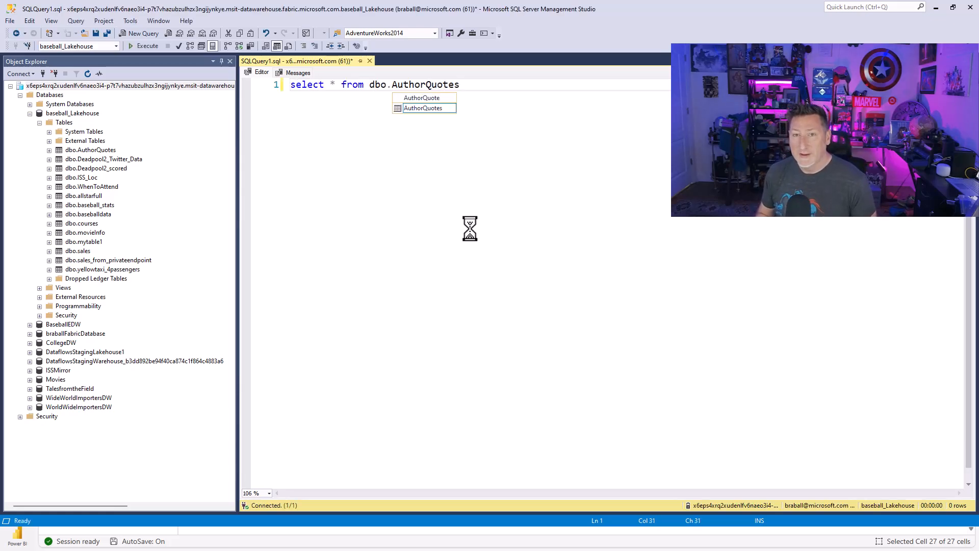
pyautogui.click(143, 46)
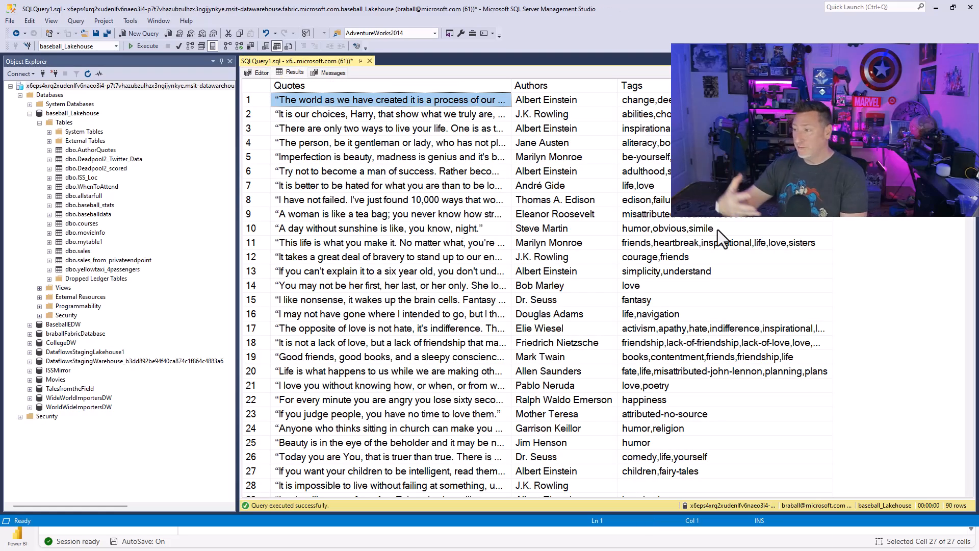